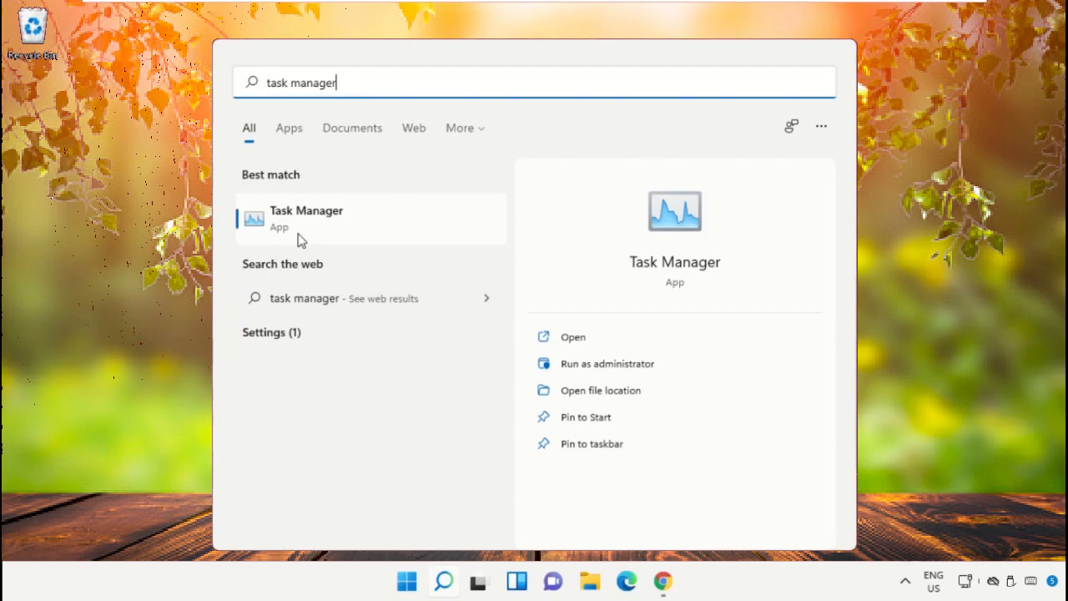
Run the Task Manager search result as administrator from its context menu.
right_click(306, 218)
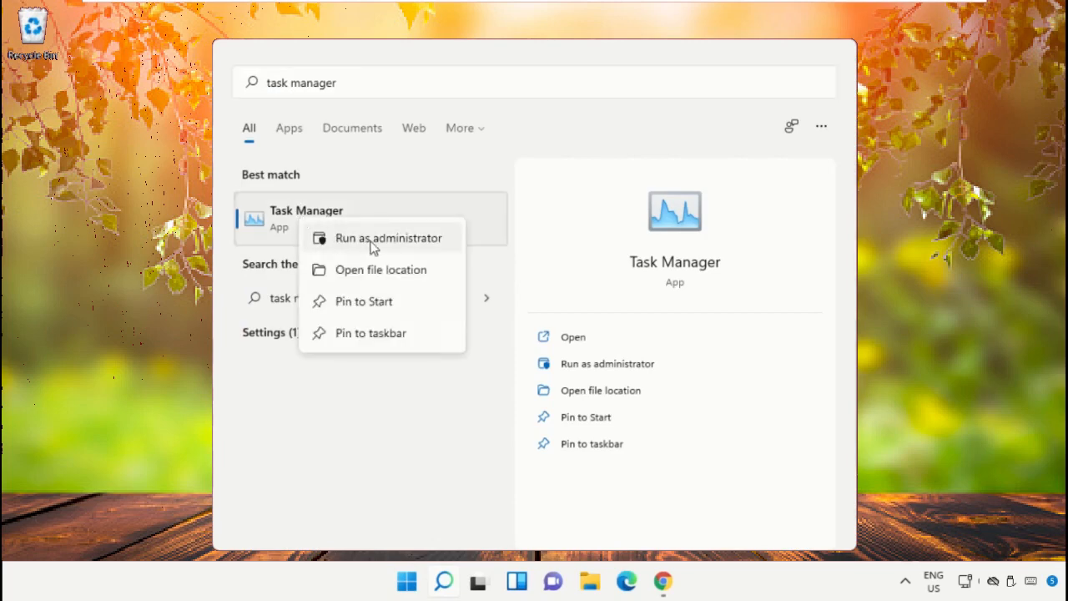
left_click(388, 238)
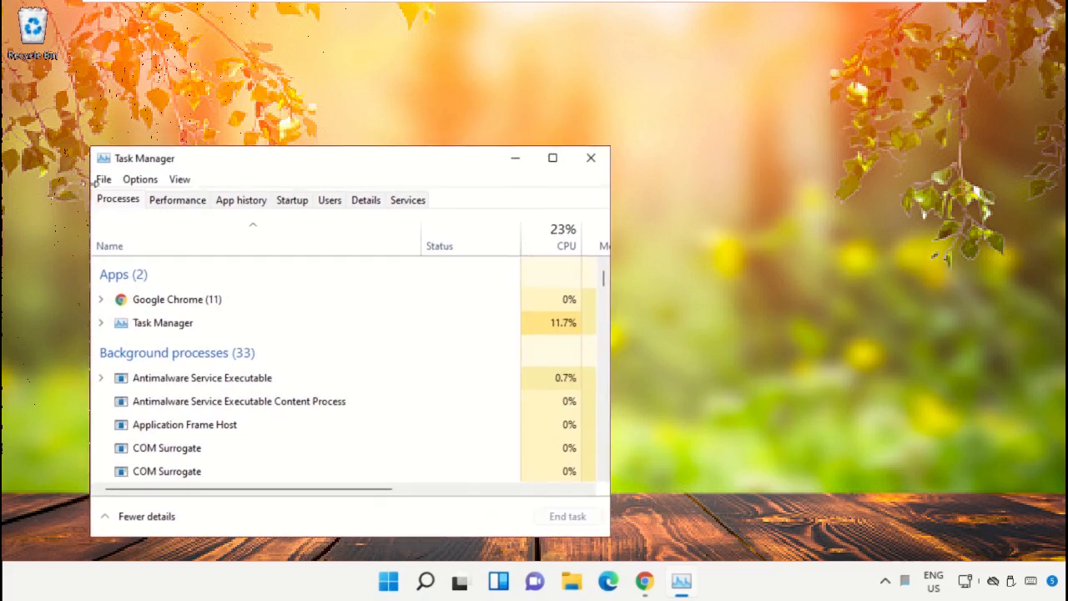
Run C:\Windows\System32\cmd.exe as a new task with administrative privileges.
left_click(103, 179)
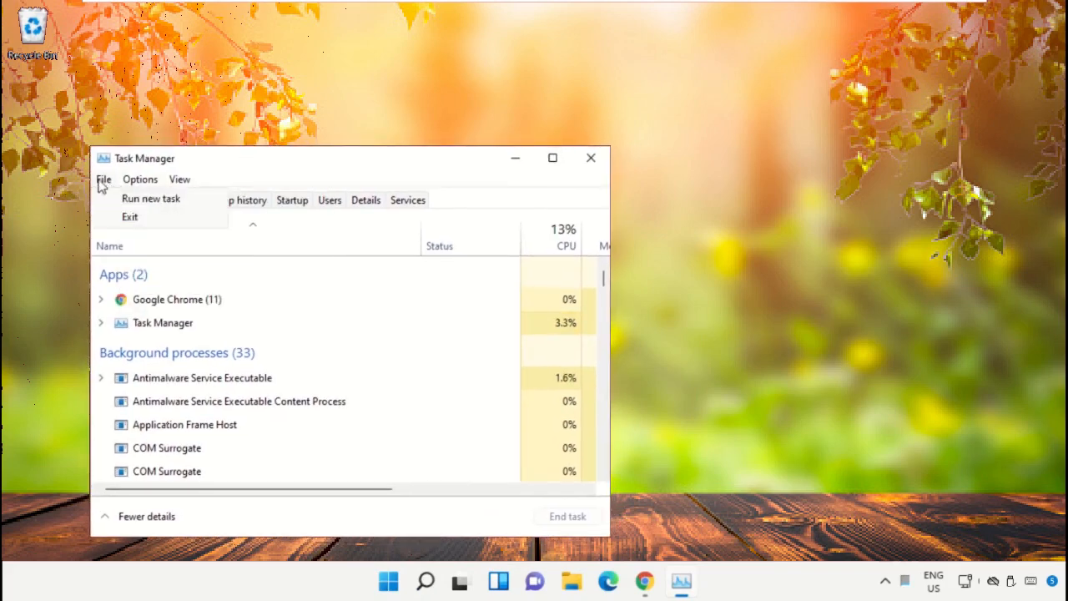
left_click(150, 198)
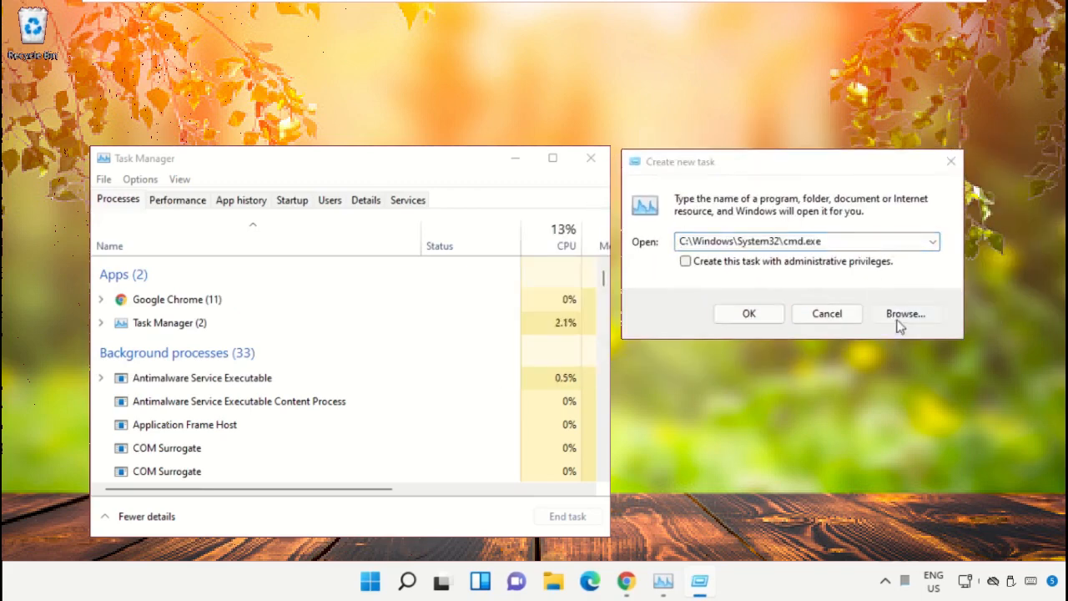
left_click(905, 313)
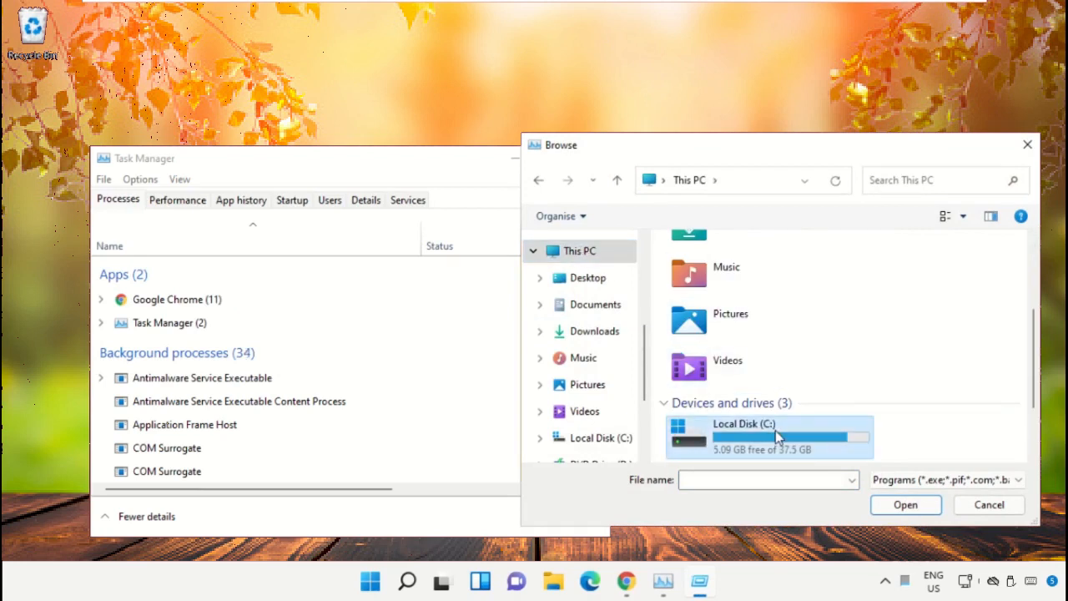
double_click(742, 436)
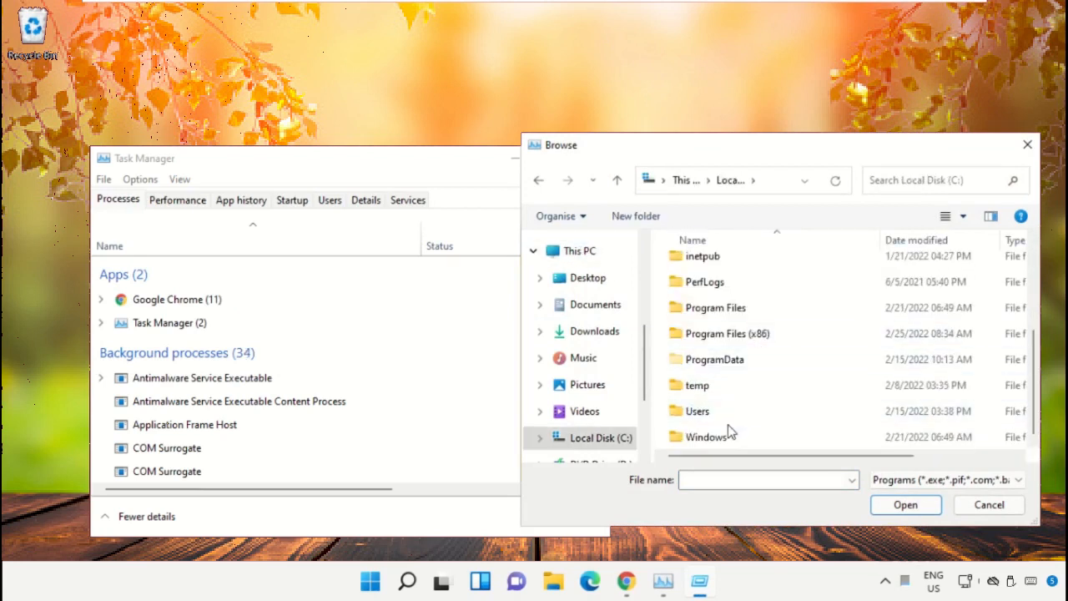
double_click(707, 437)
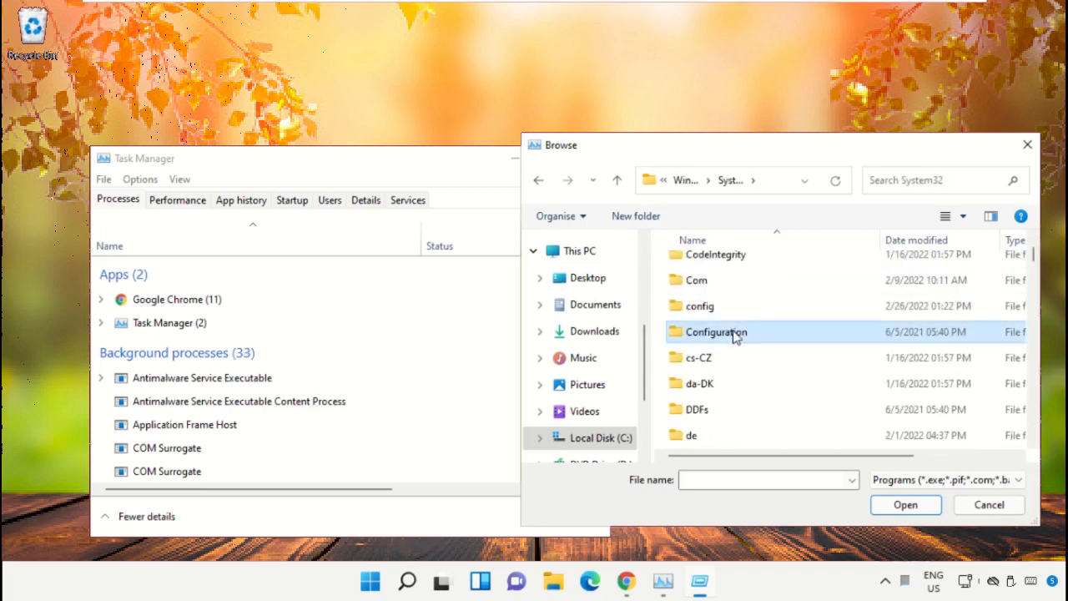
scroll("down", 3)
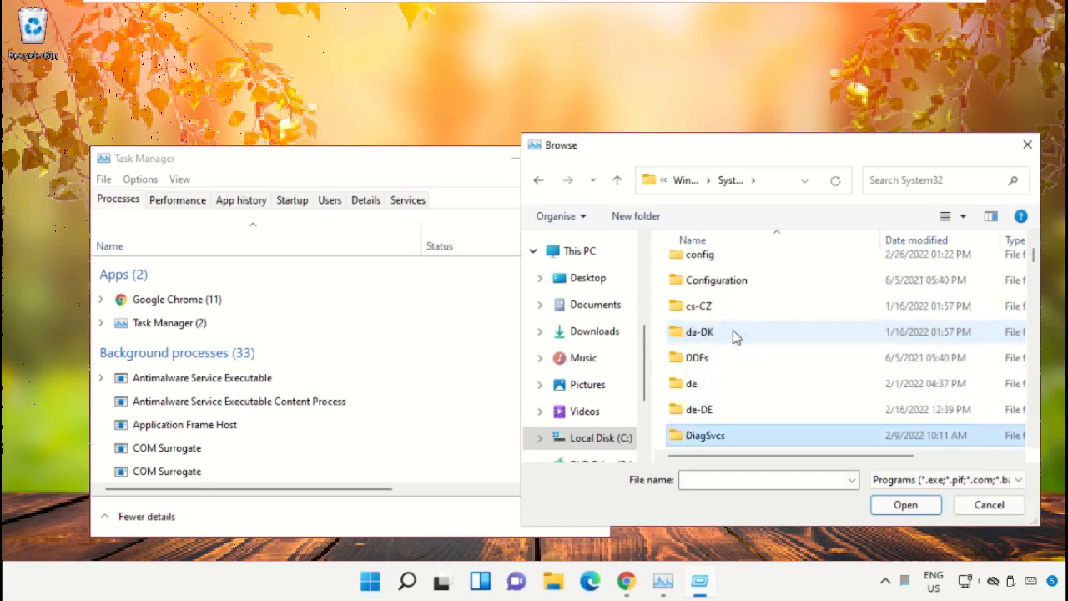
scroll("down", 3)
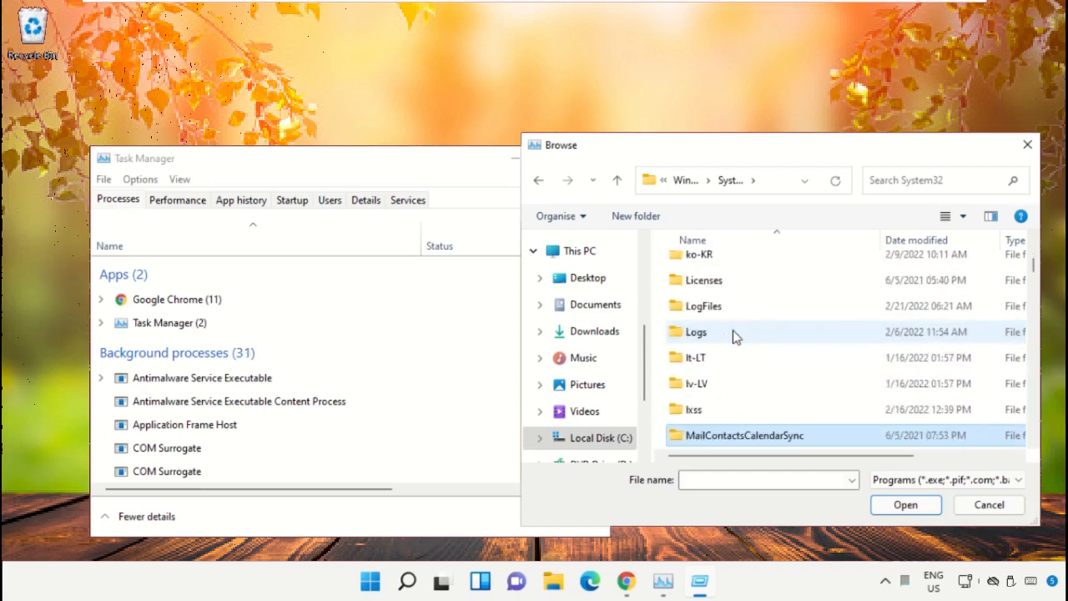
scroll("down", 3)
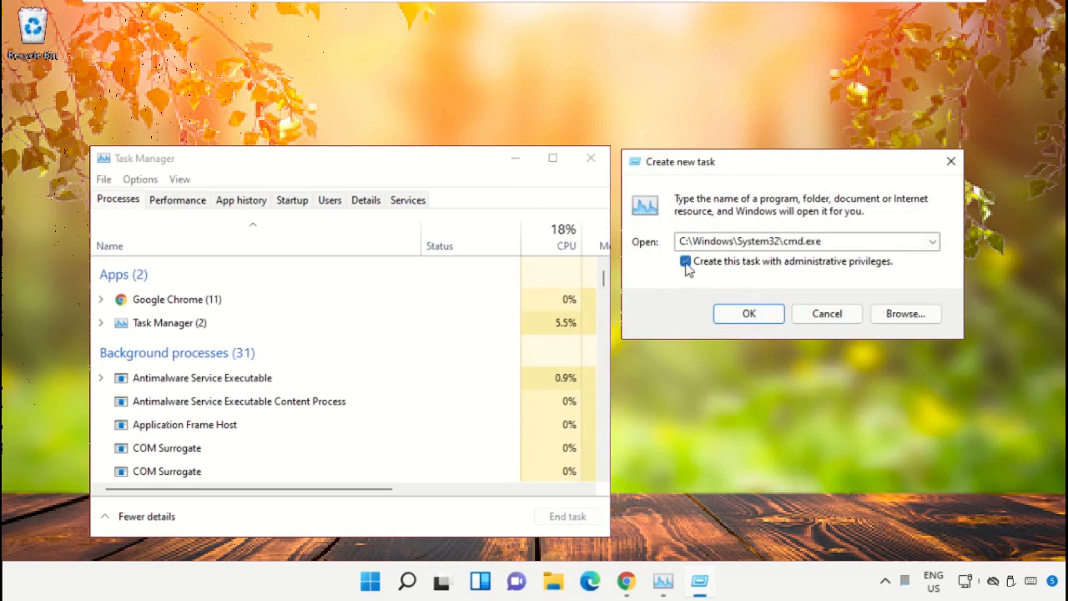
left_click(747, 313)
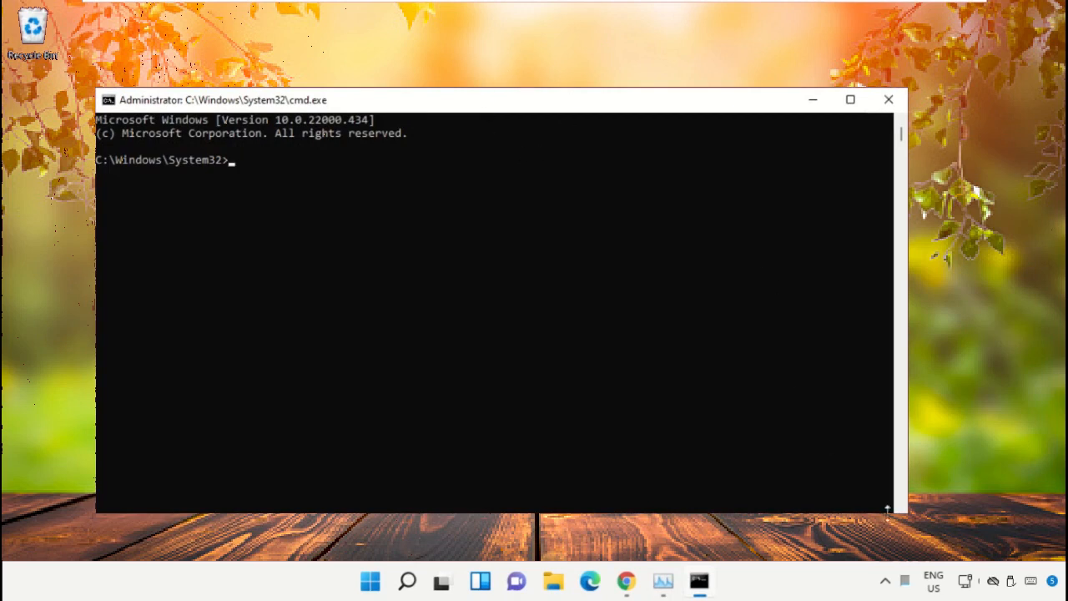
Shrink the administrator Command Prompt window by dragging its corner inward.
left_click_drag(887, 511, 704, 445)
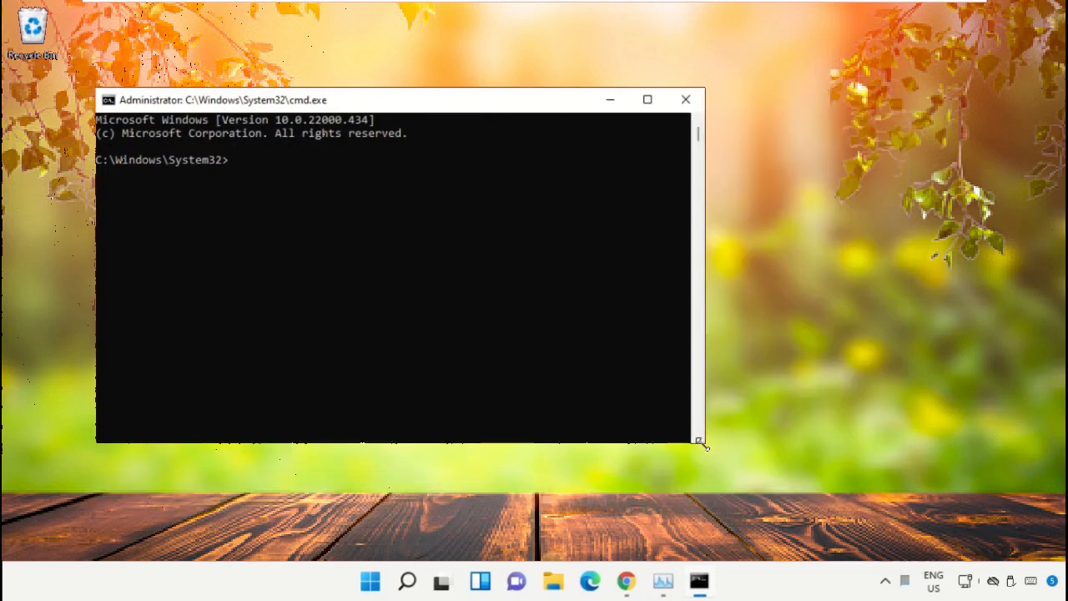
left_click_drag(701, 444, 728, 421)
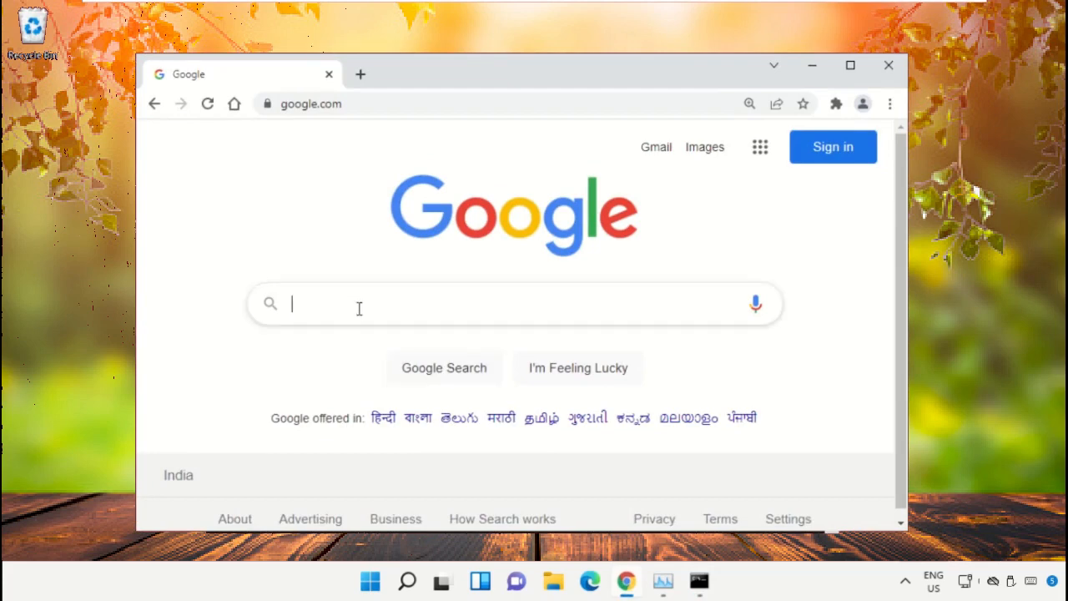
Search 'hows.tech windows commands', open Important Windows Commands, and scroll to the sfc commands.
type("hows.tech windows commands")
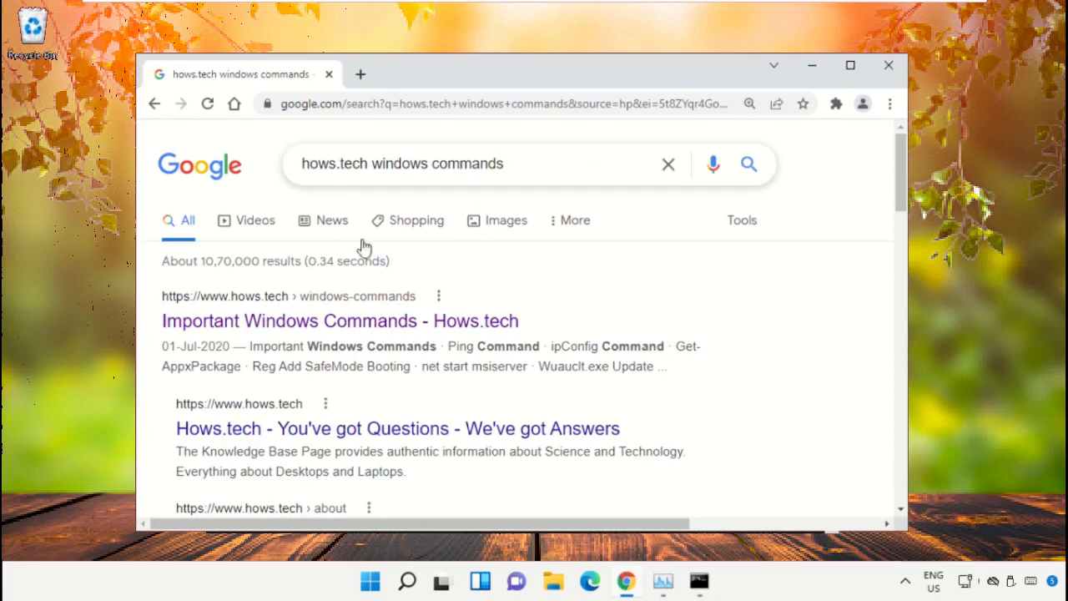
left_click(339, 321)
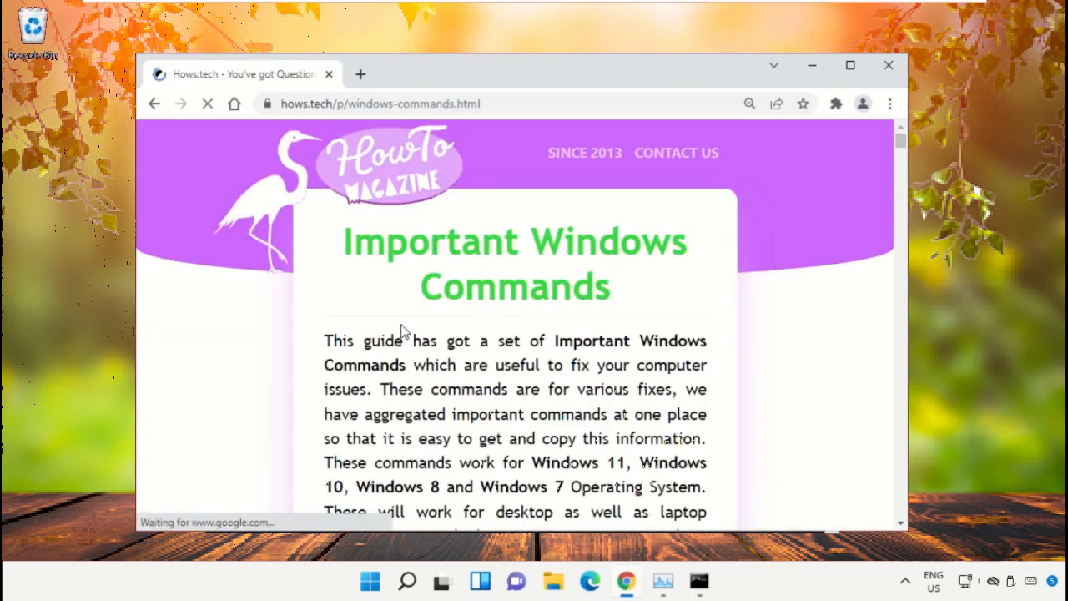
scroll("down", 3)
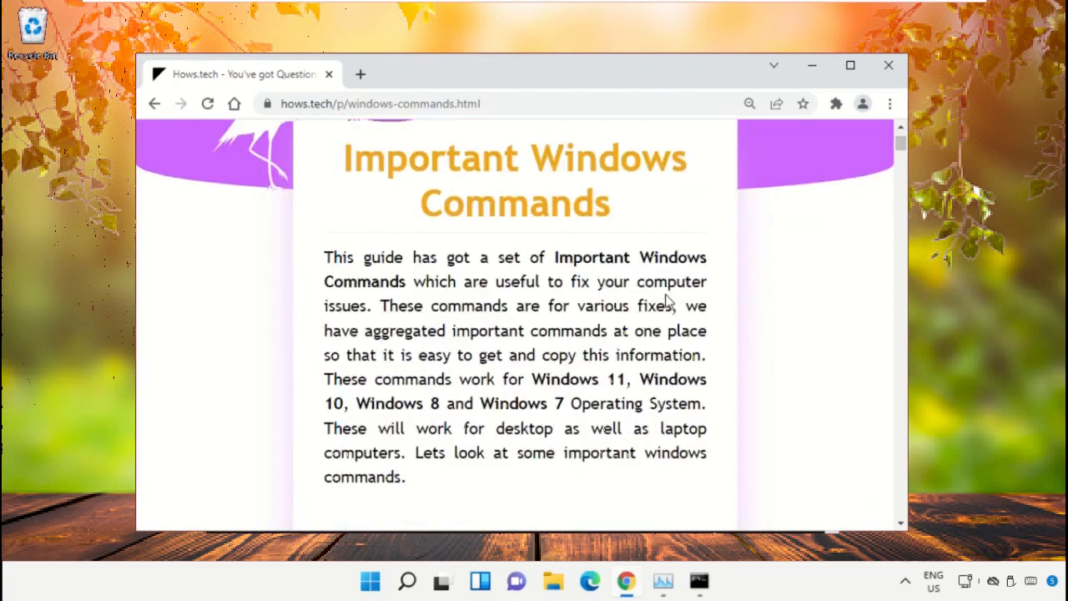
scroll("down", 3)
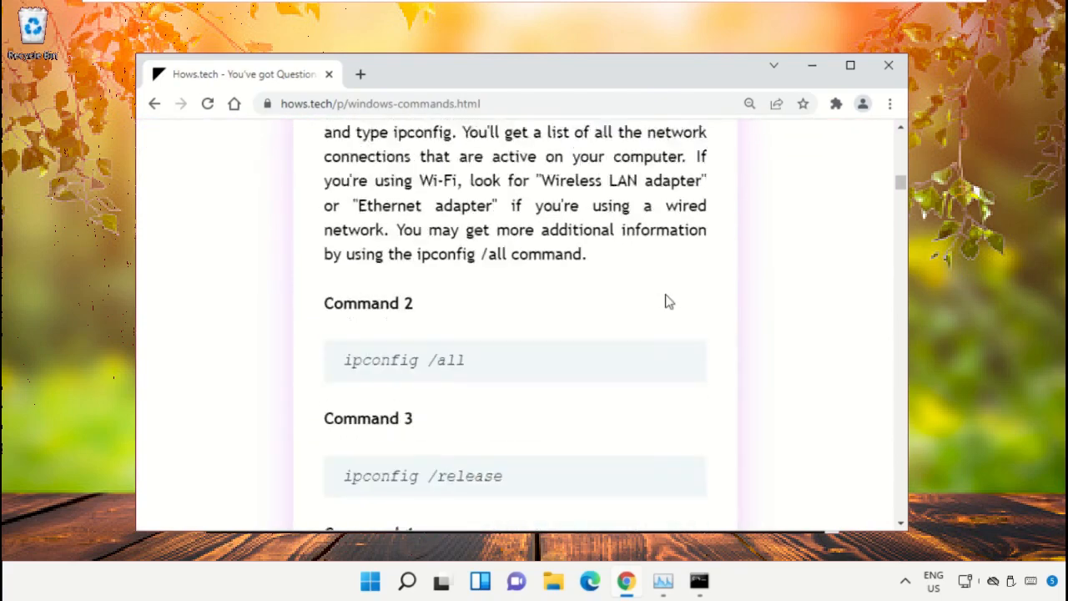
scroll("down", 3)
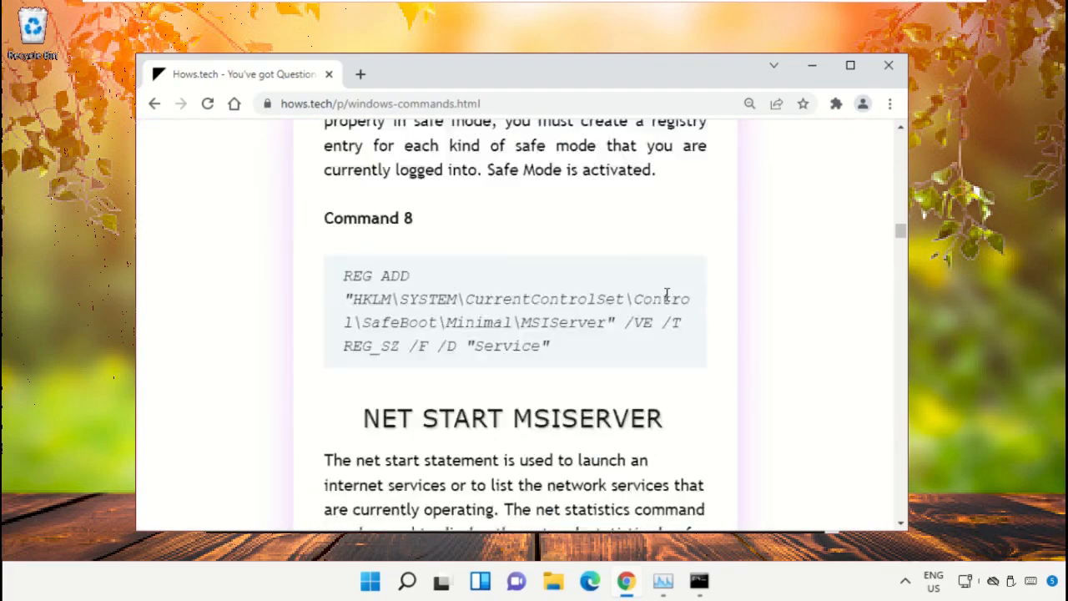
scroll("down", 3)
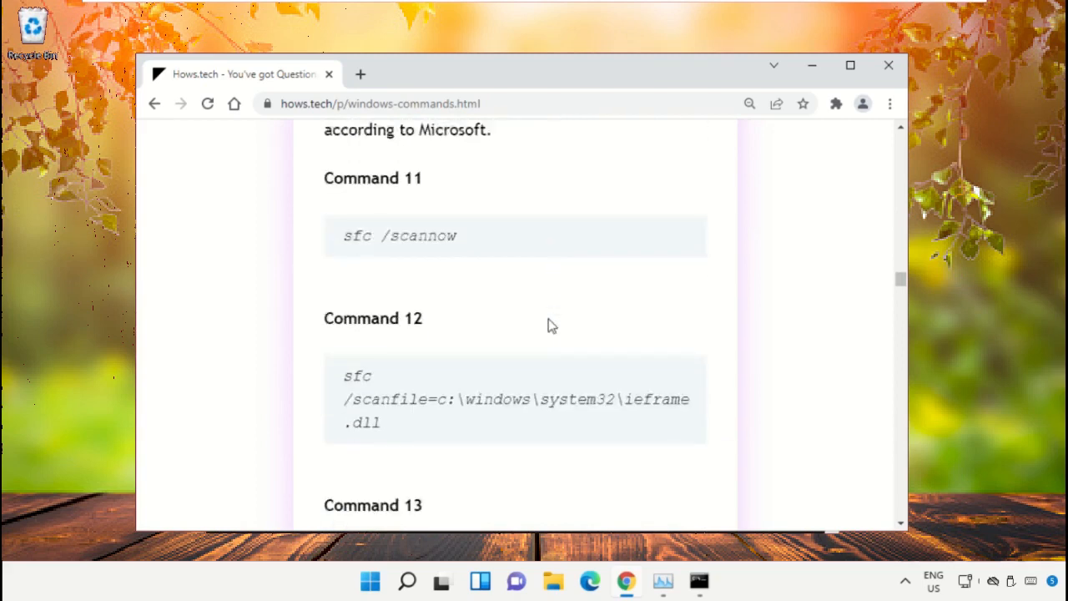
scroll("down", 3)
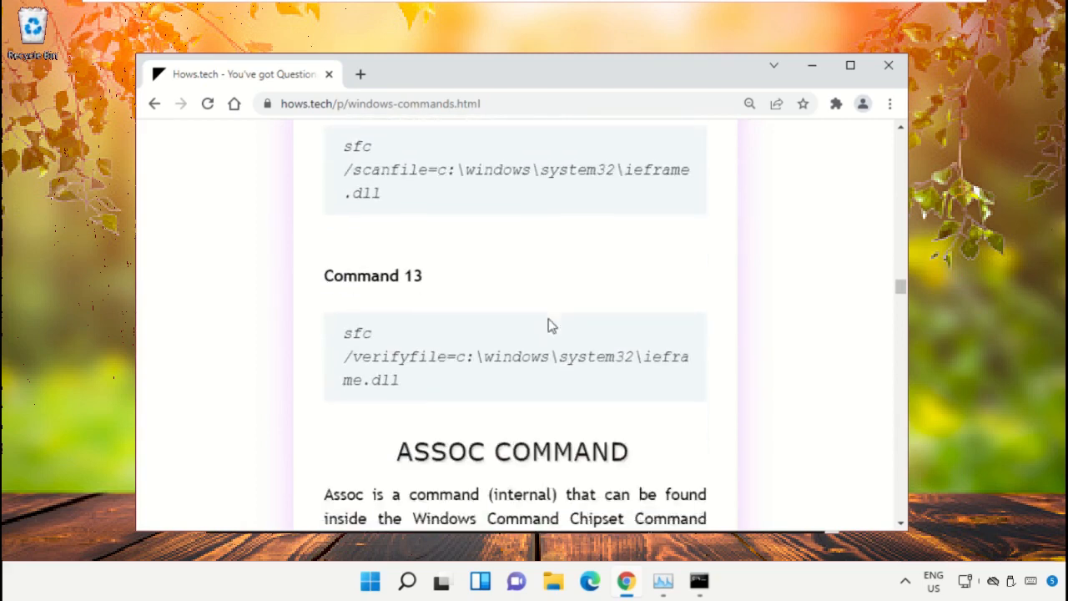
scroll("up", 3)
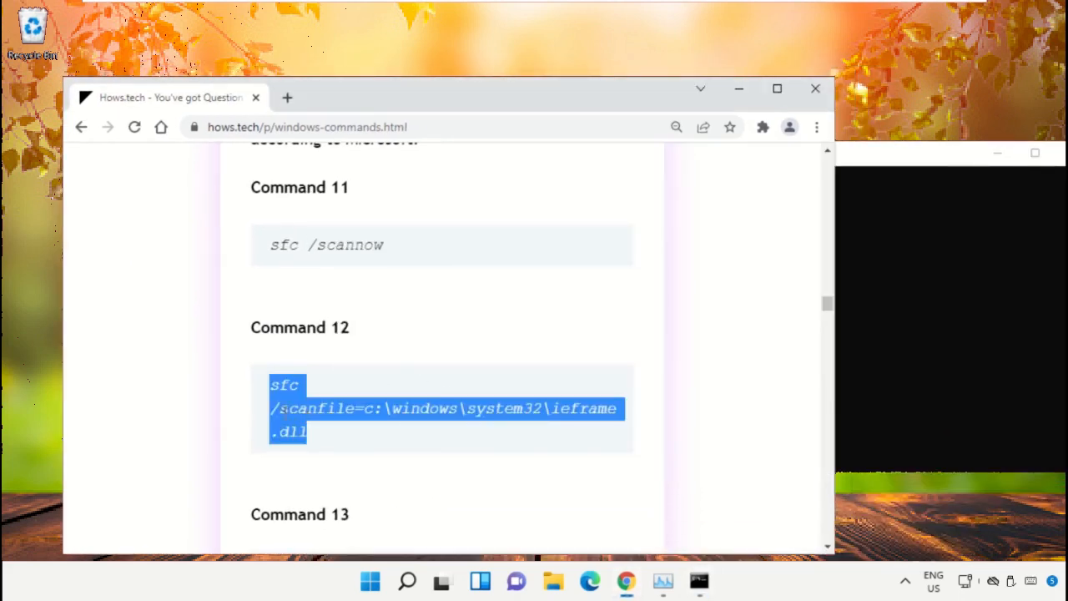
Run sfc /scanfile and sfc /verifyfile on c:\windows\system32\ieframe.dll, then exit Command Prompt.
right_click(442, 409)
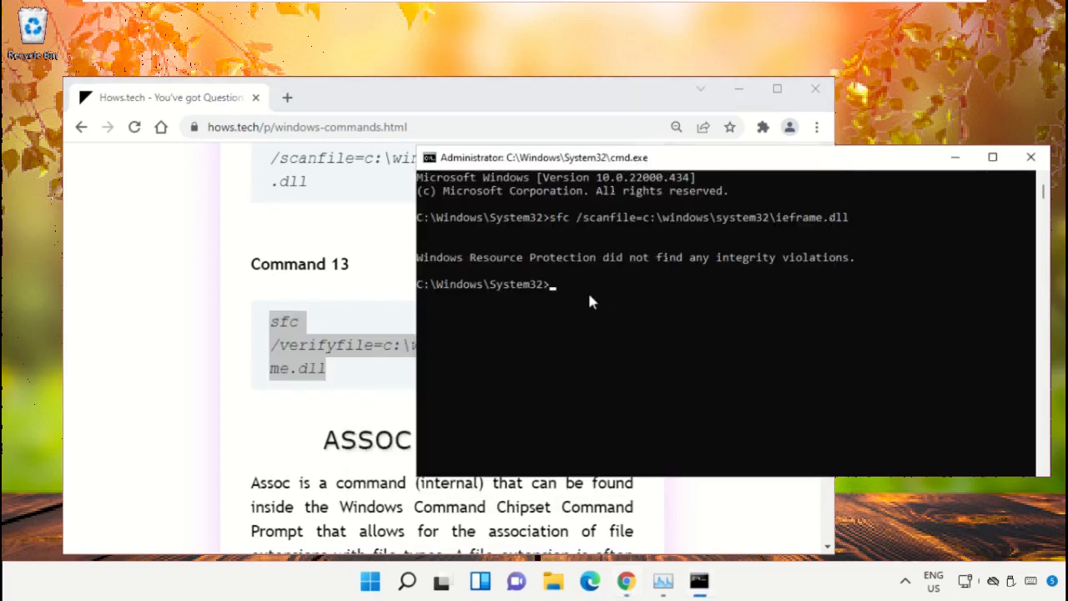
type("sfc /verifyfile=c:\\windows\\system32\\ieframe.dll")
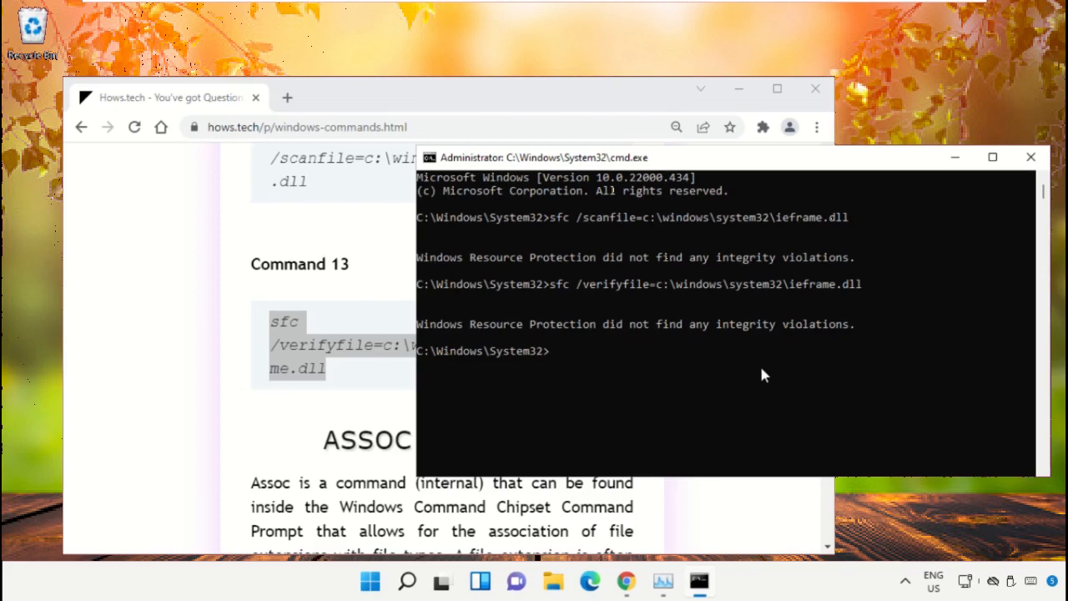
mouse_move(737, 89)
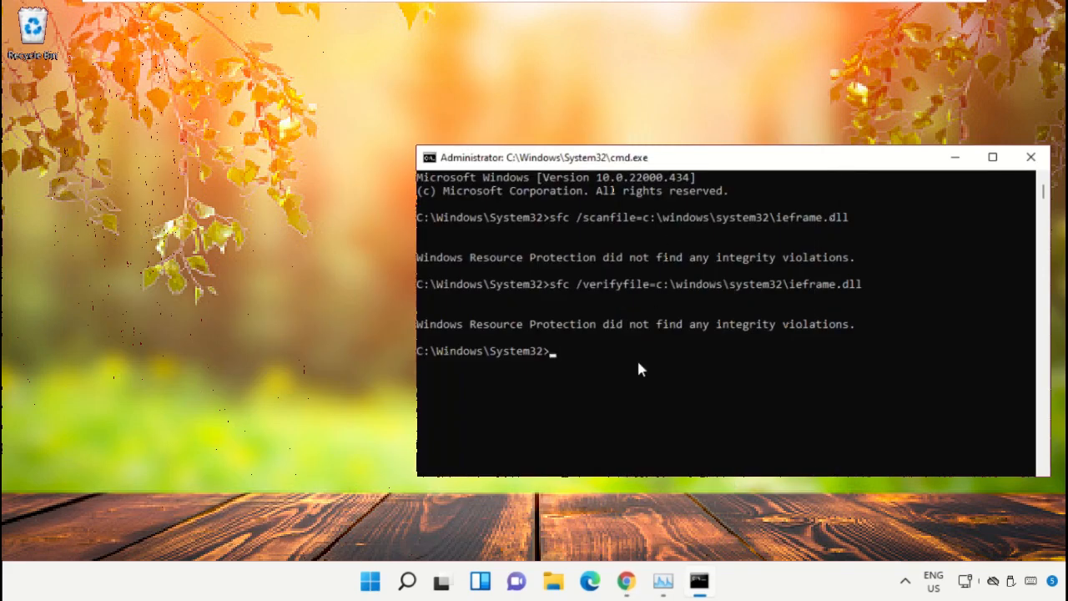
type("exit")
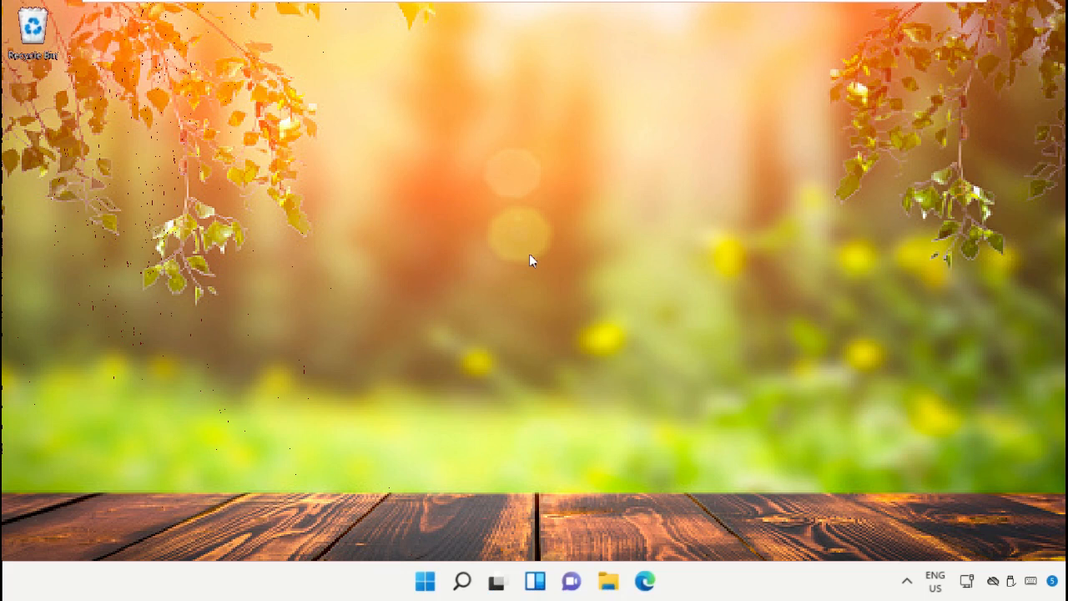
mouse_move(360, 543)
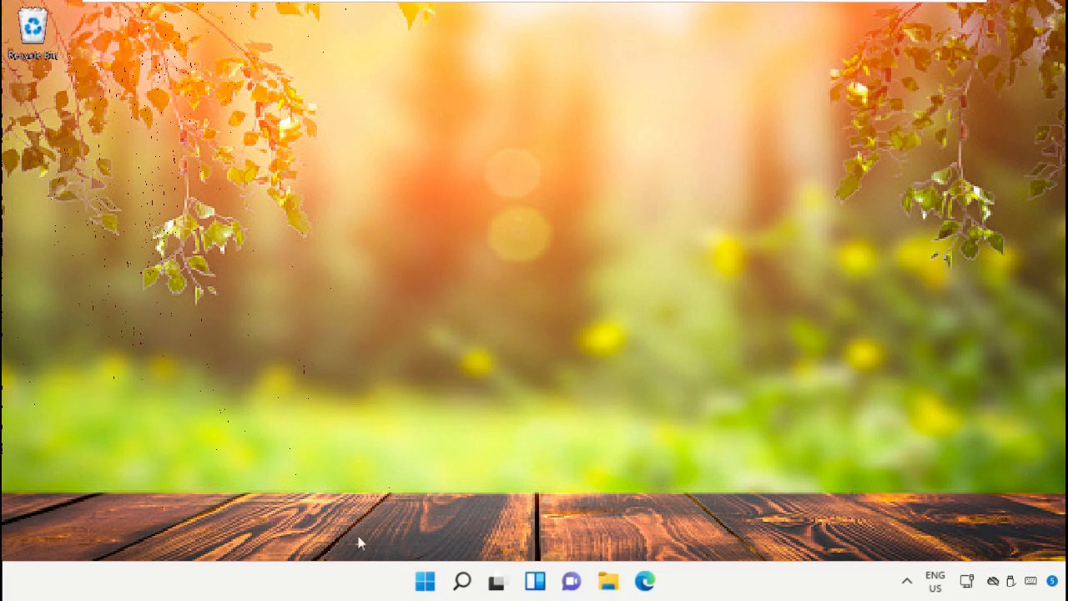
Search 'Registry editor' and launch it, approving the User Account Control prompt.
left_click(461, 581)
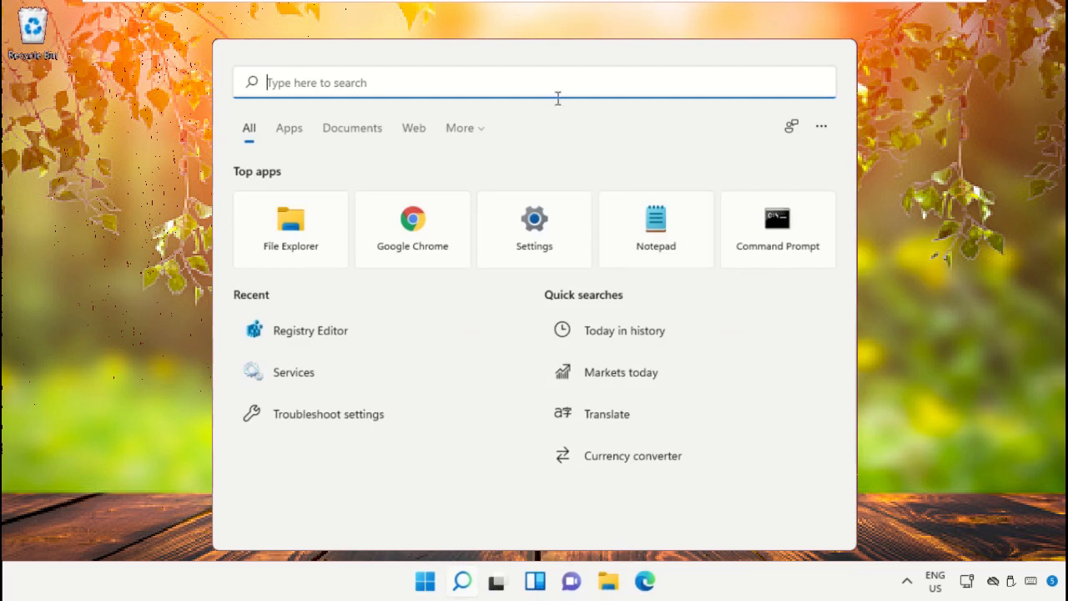
type("Reg")
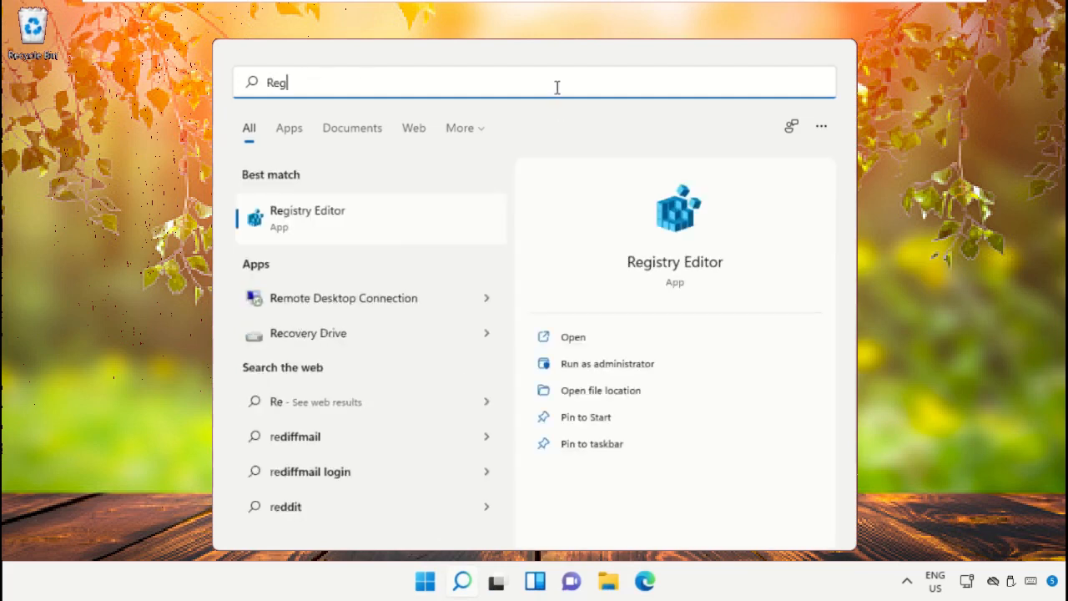
type("istry editor")
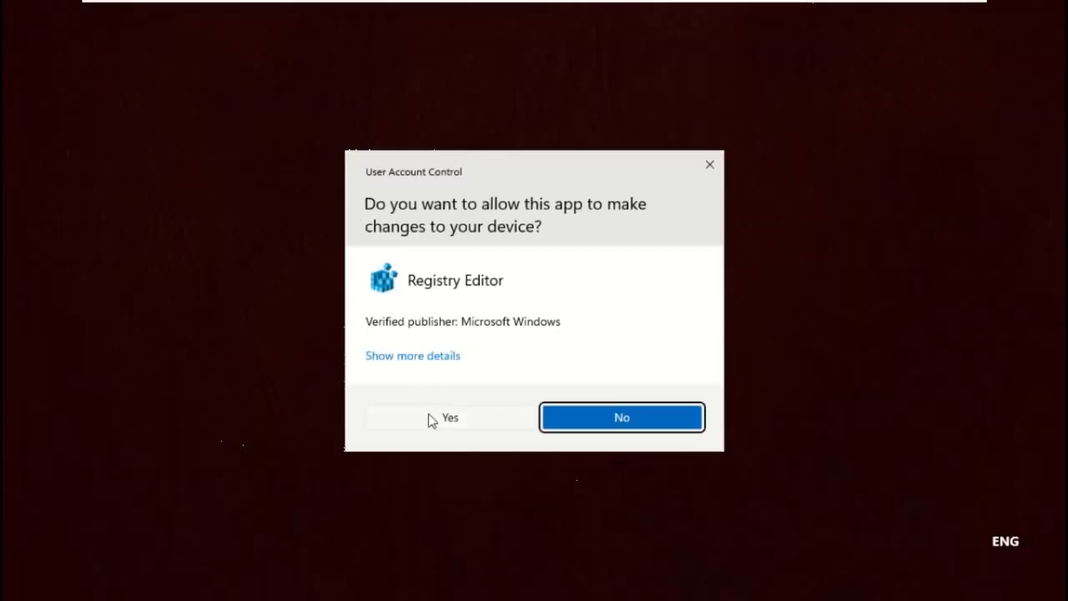
left_click(448, 417)
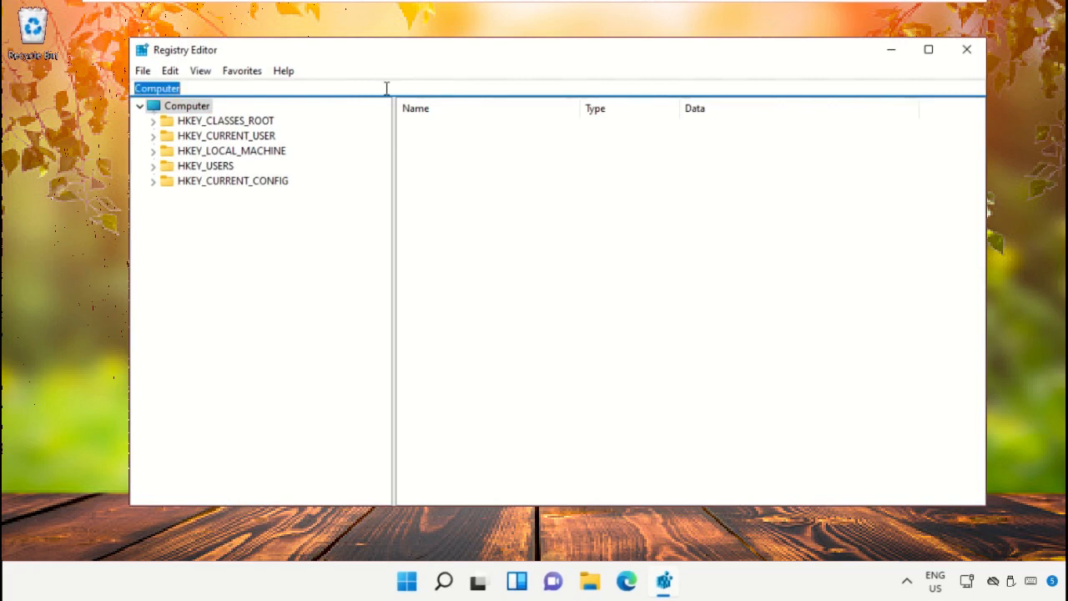
Set the {4d36e96b-e325-11ce-bfc1-08002be10318} Class key's (Default) value to Keyboard and close Registry Editor.
type("HKEY_LOCAL_MACHINE\\SYSTEM\\CurrentControlSet\\Control\\Class\\{4d36e96b-e325-11ce-bfc1-08002be10318}")
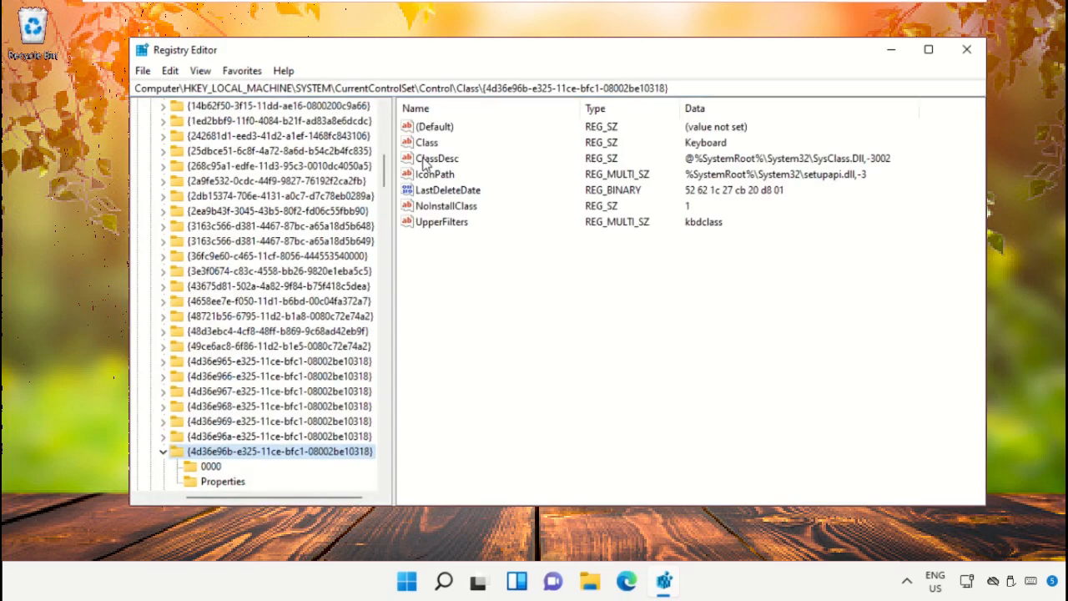
left_click(434, 126)
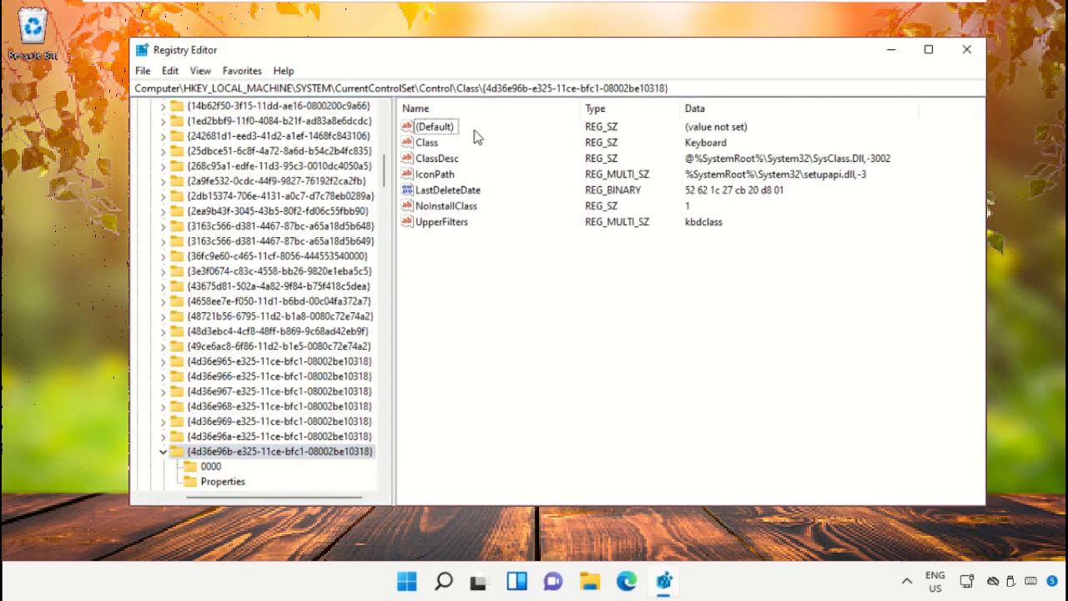
right_click(434, 126)
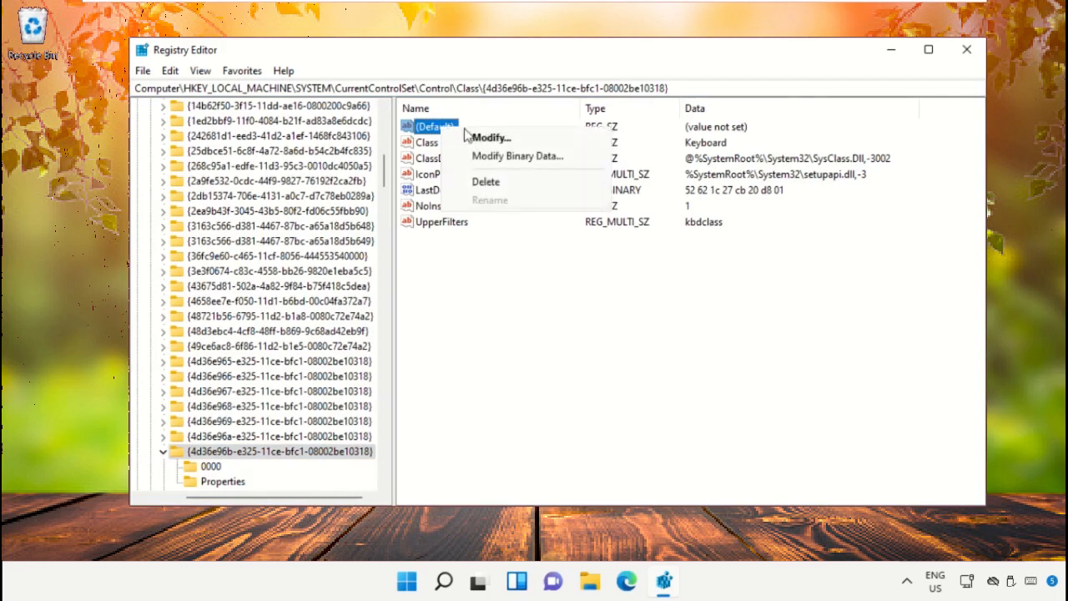
left_click(492, 137)
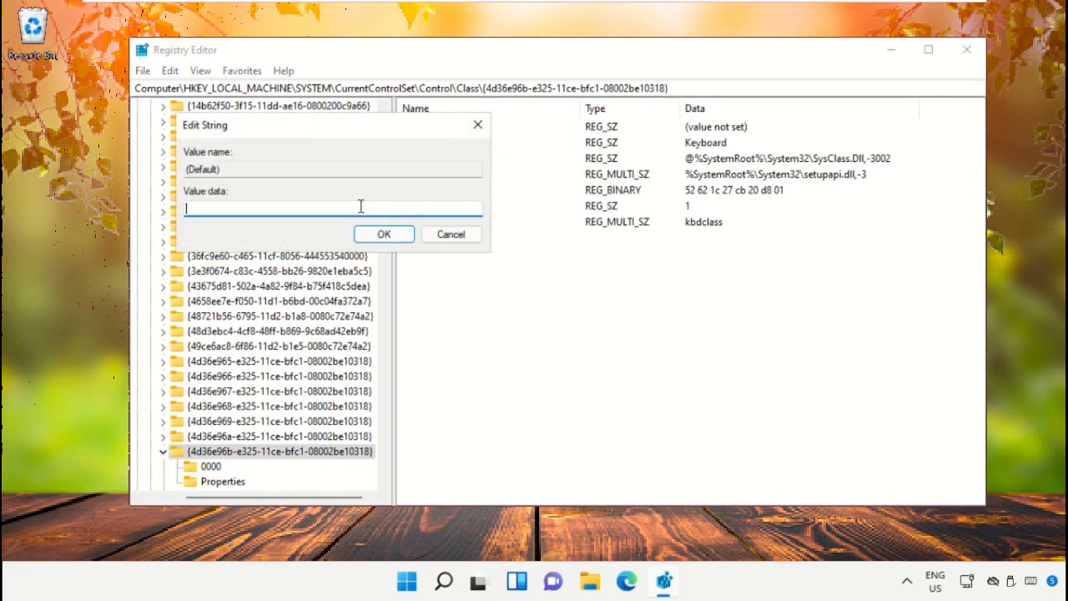
type("Keyboard")
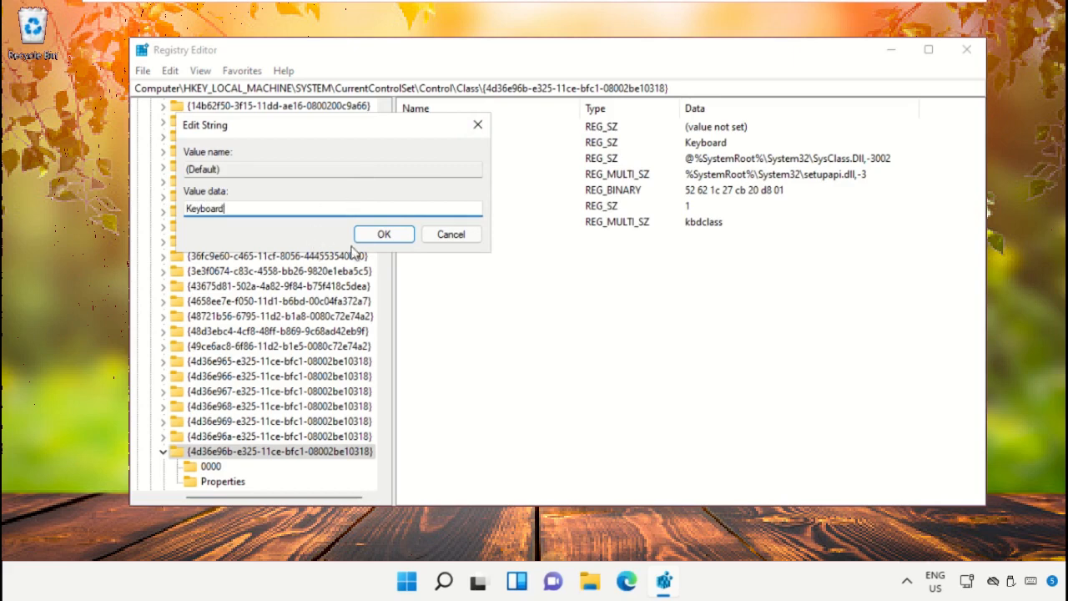
left_click(383, 234)
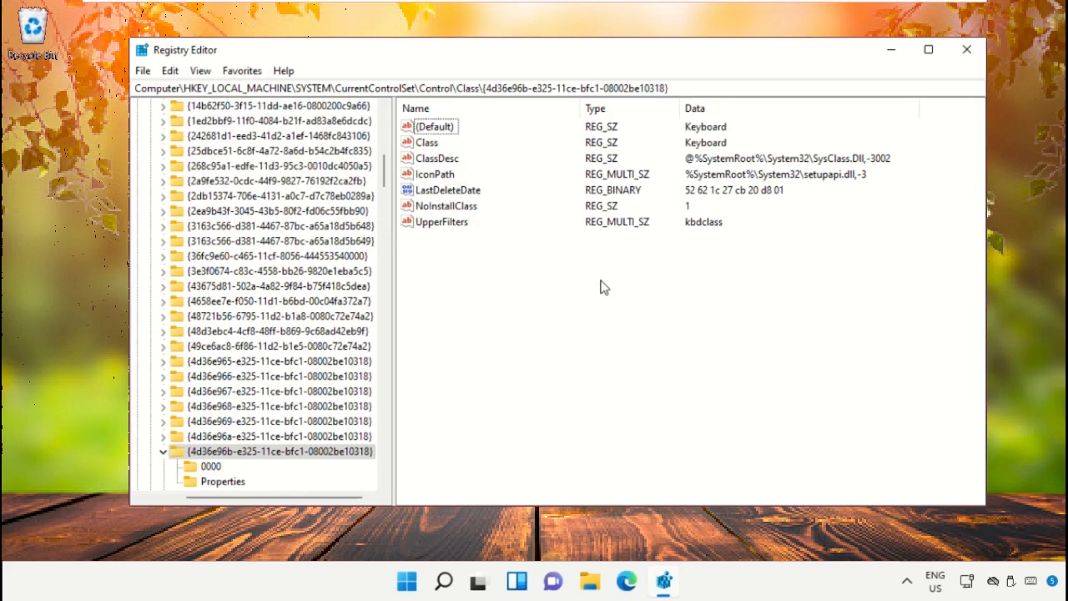
left_click(966, 49)
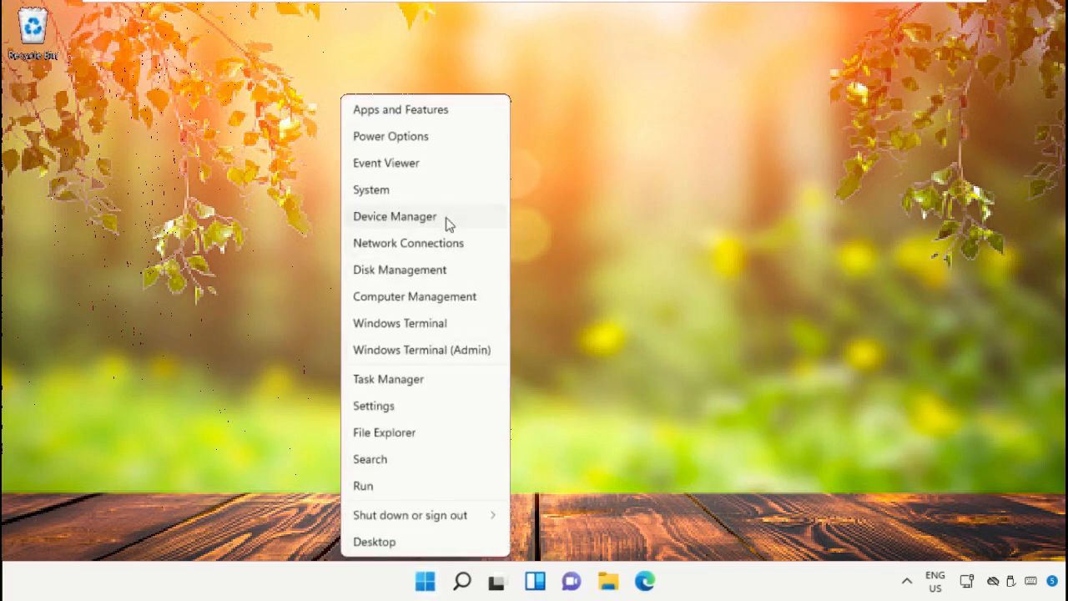
Start a manual driver update for Standard PS/2 Keyboard in Device Manager.
left_click(394, 216)
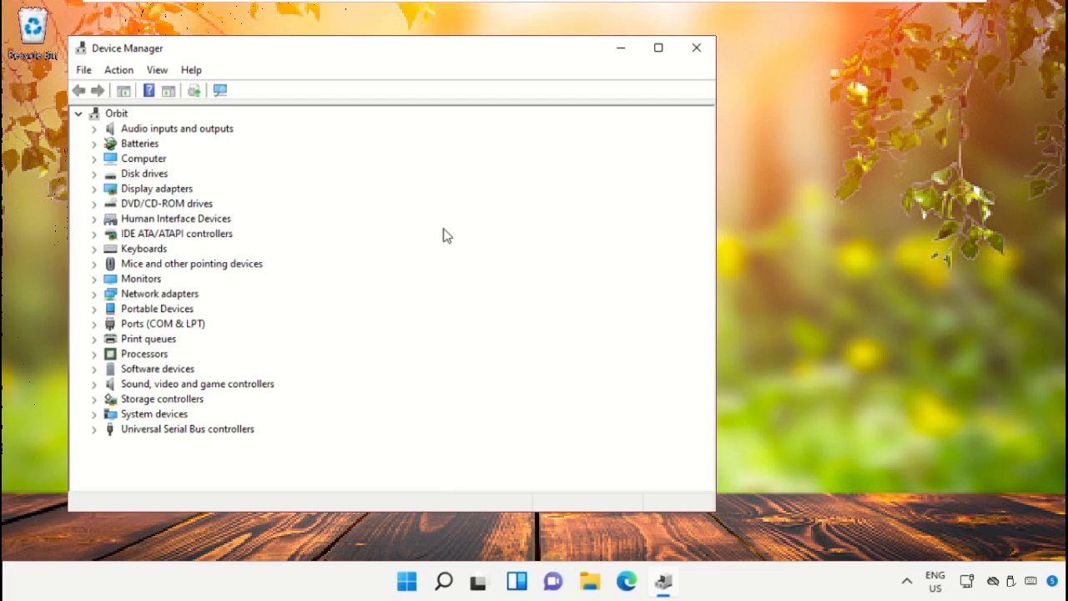
left_click(94, 248)
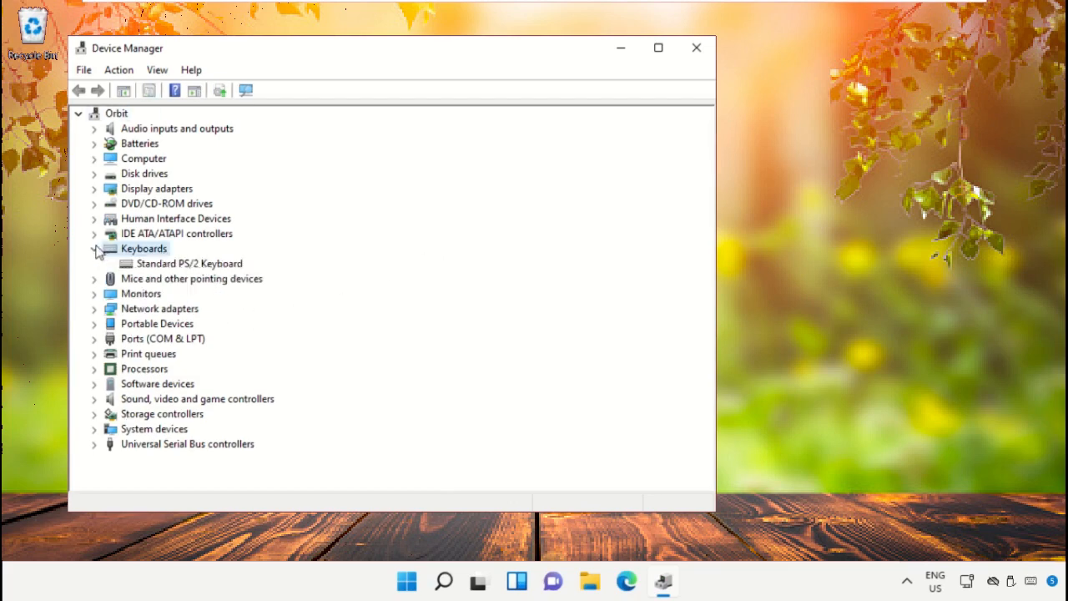
right_click(188, 263)
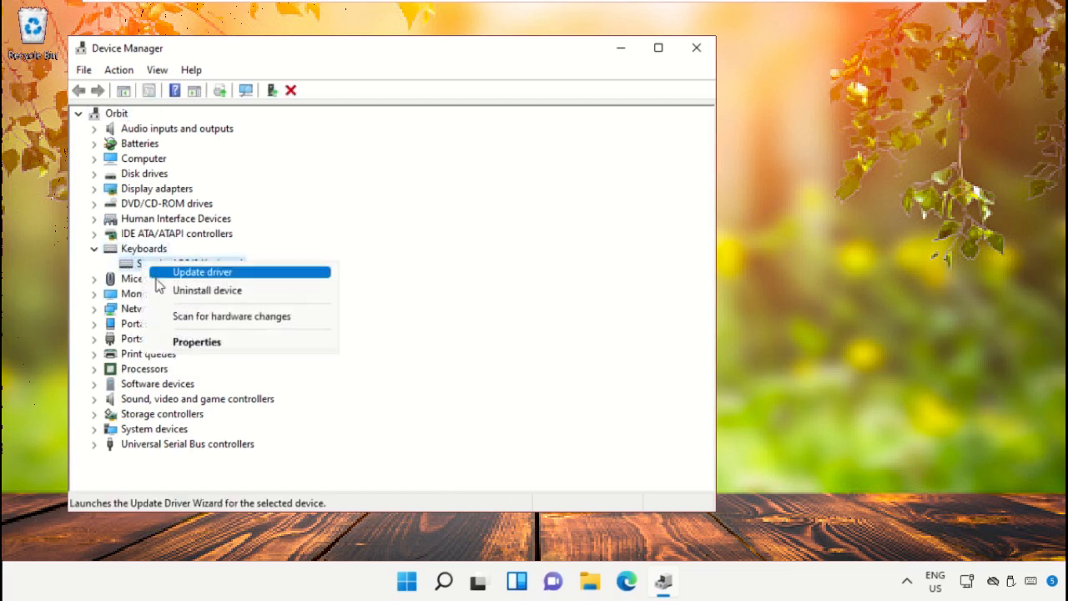
left_click(202, 271)
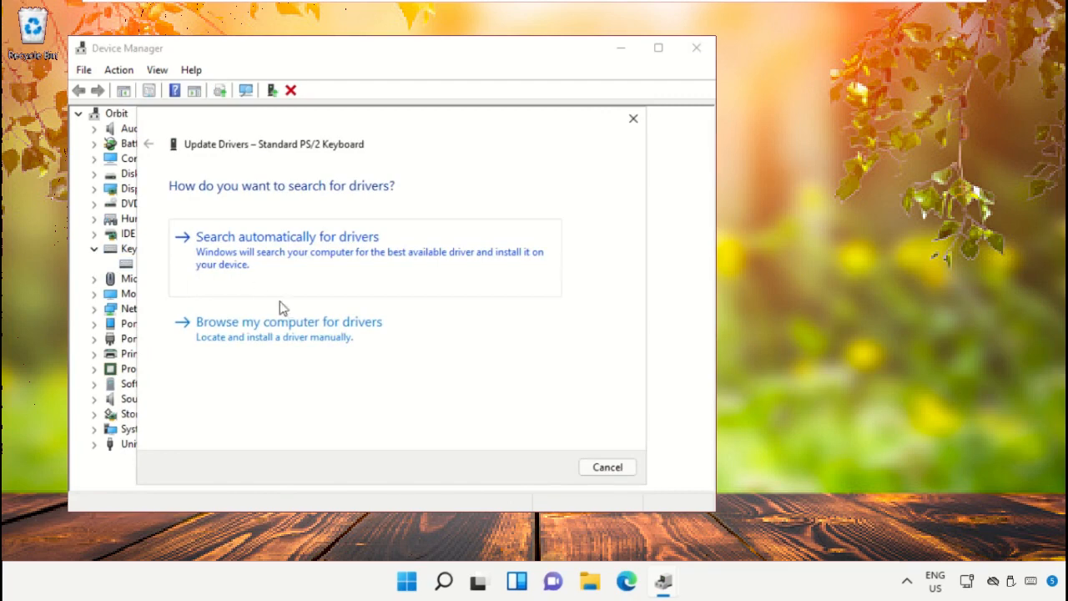
left_click(288, 321)
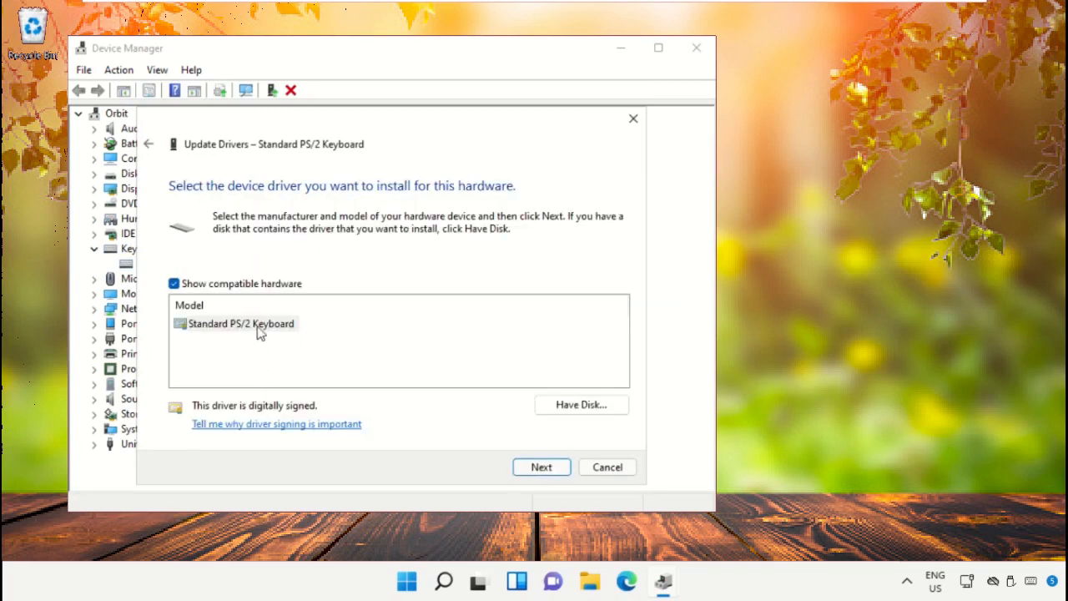
Install the Standard PS/2 Keyboard model, decline the restart, and close Device Manager.
left_click(540, 467)
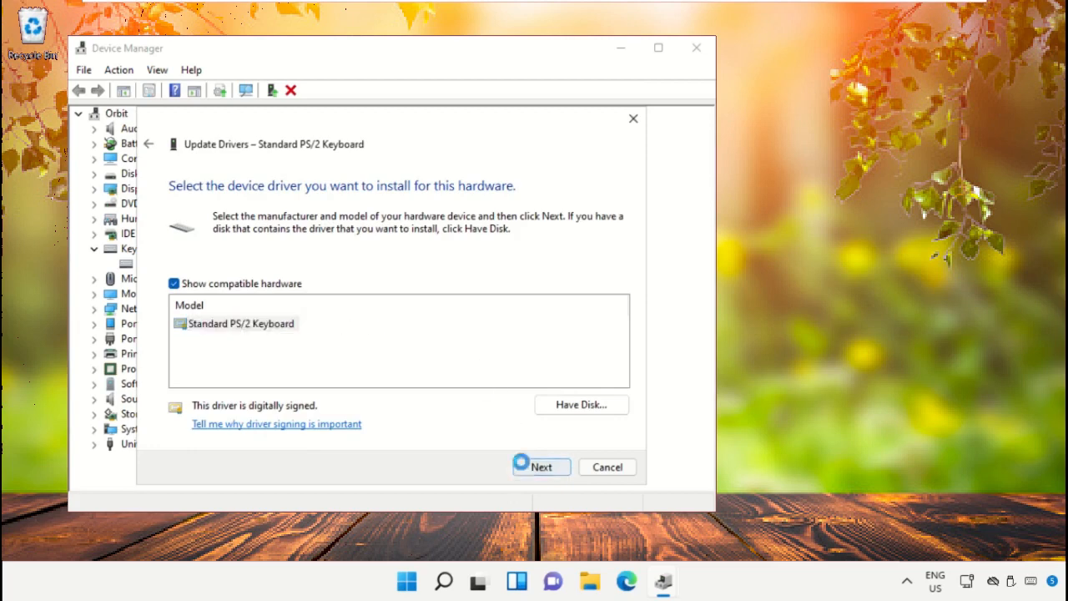
left_click(541, 466)
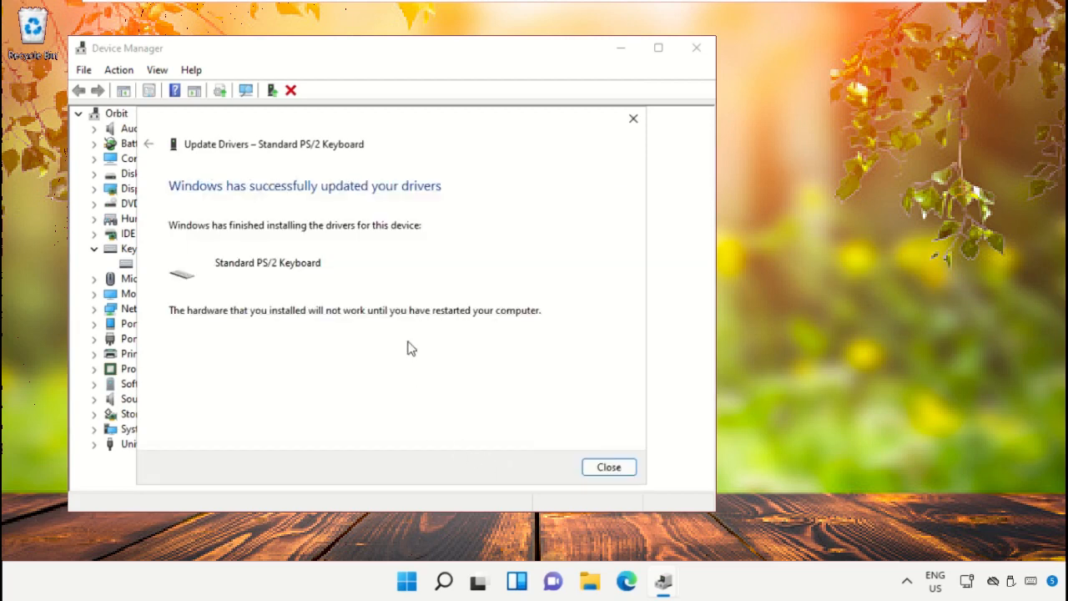
left_click(608, 466)
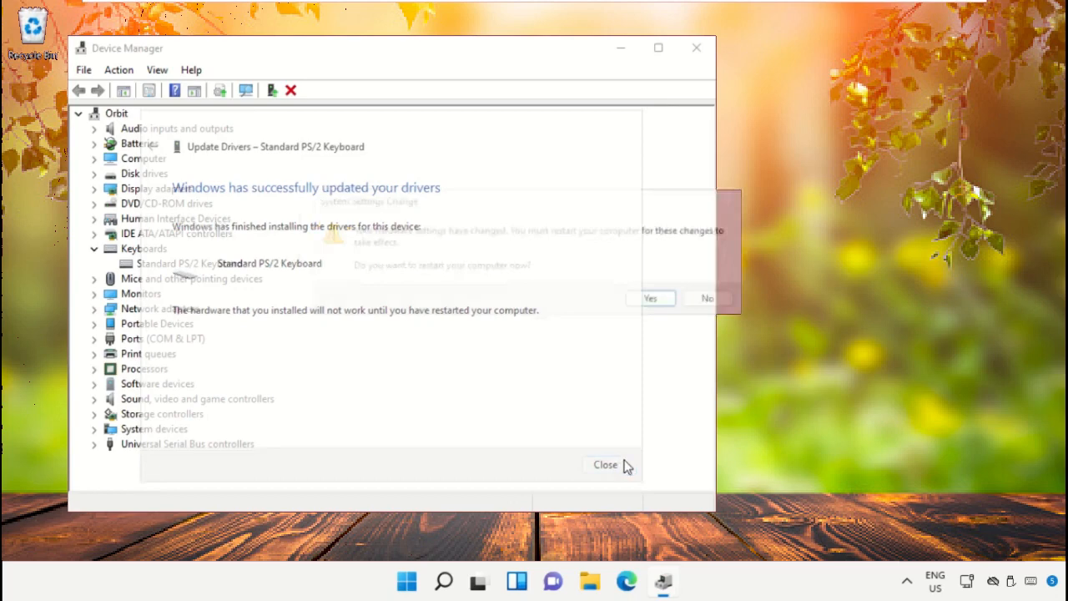
left_click(605, 465)
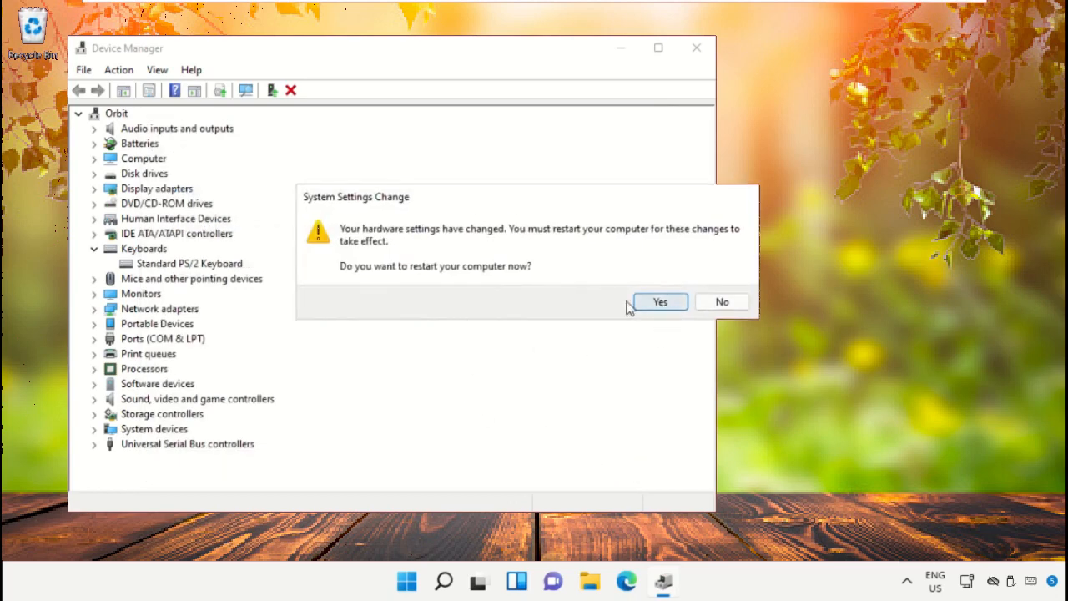
left_click(721, 301)
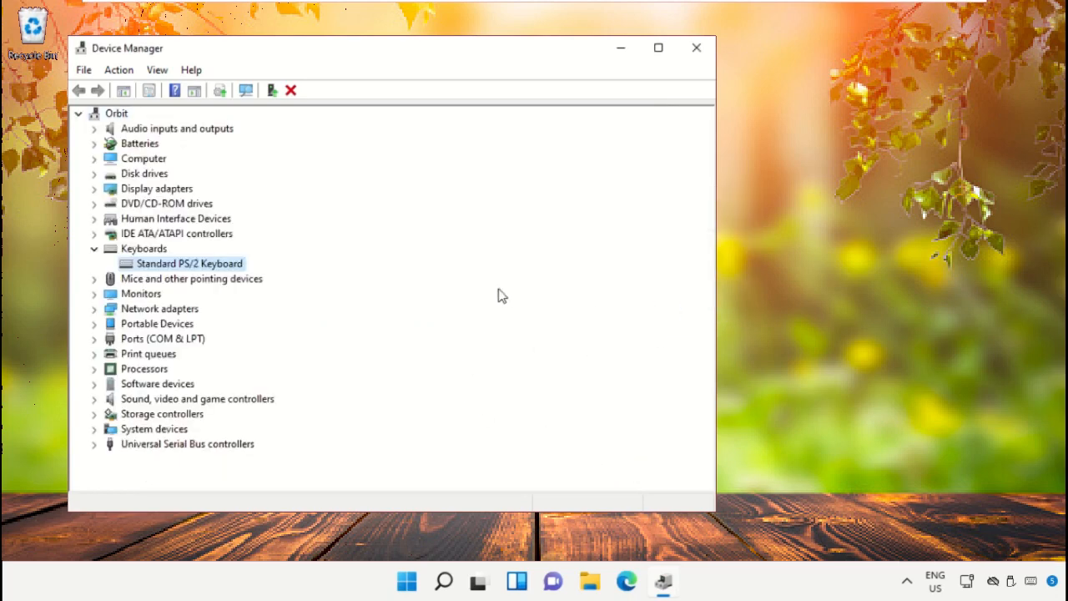
left_click(696, 47)
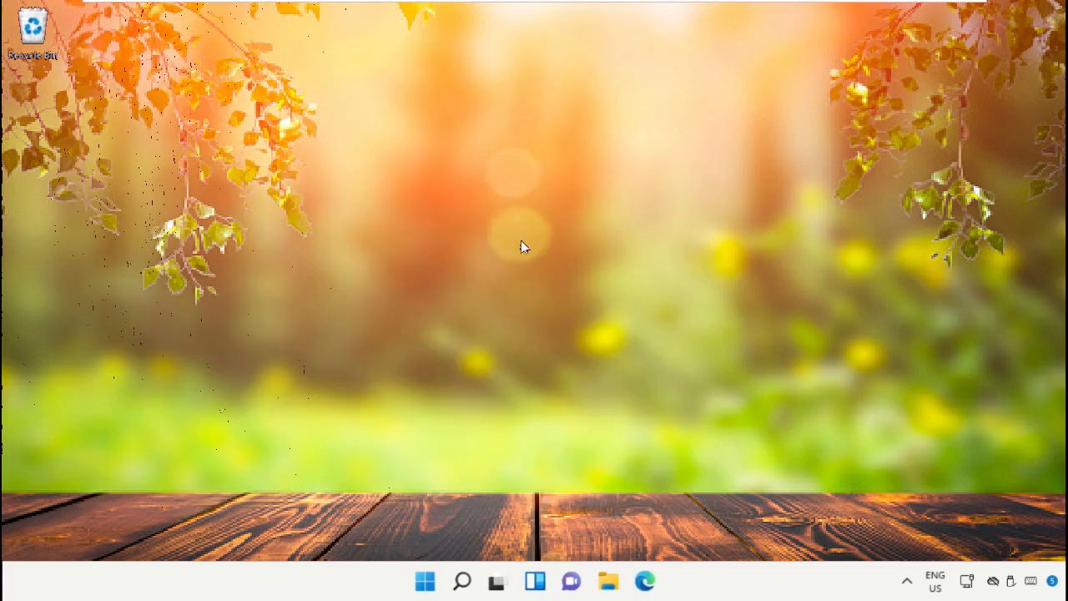
Open the Start menu's power button to show Shut down and Restart.
right_click(424, 580)
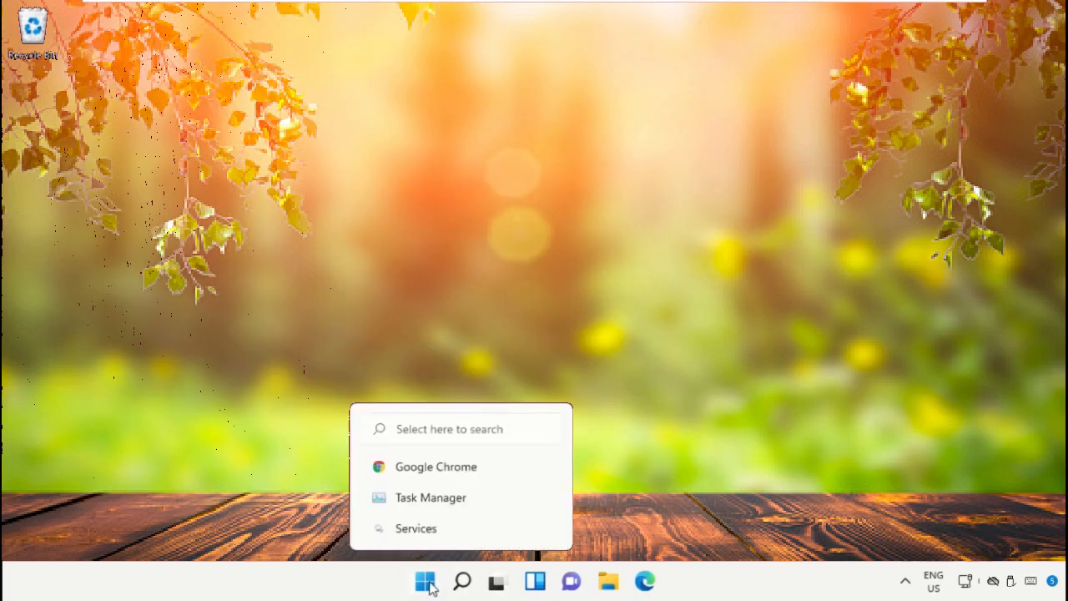
left_click(423, 580)
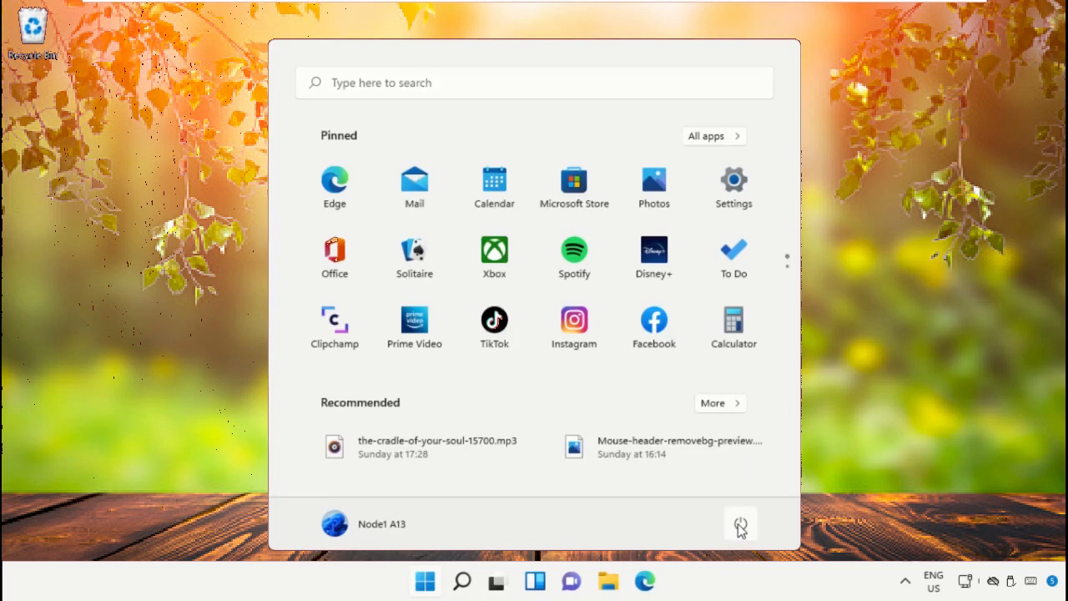
left_click(739, 524)
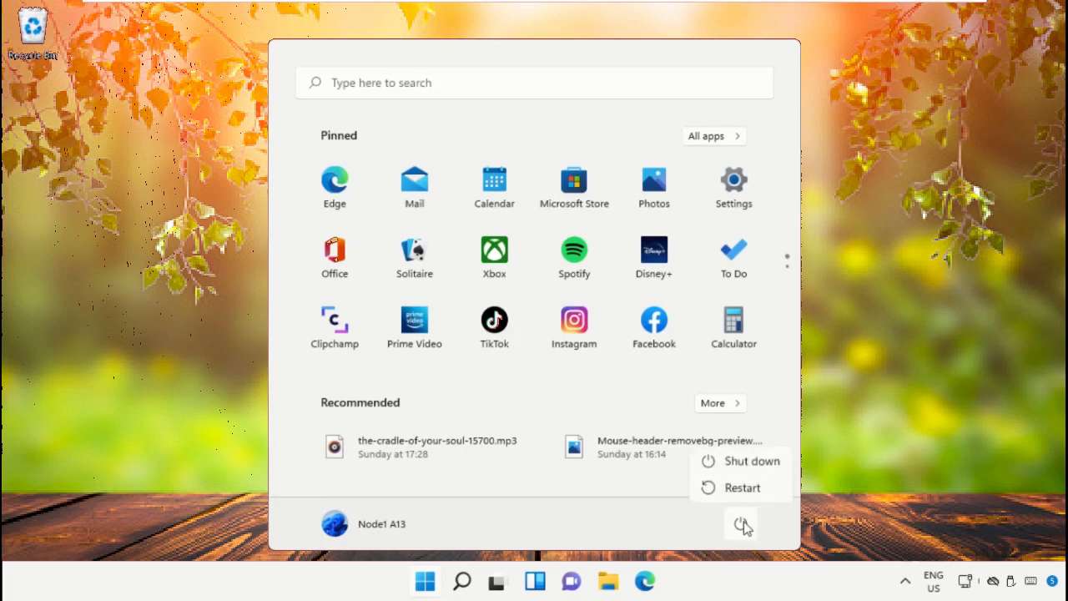